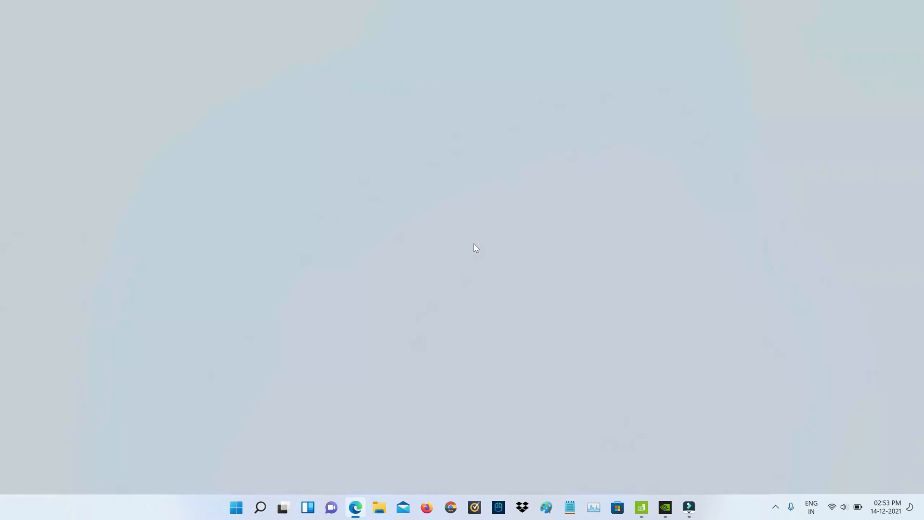
- Search Facebook's Find Your Account page for the entered Gmail address
left_click(356, 507)
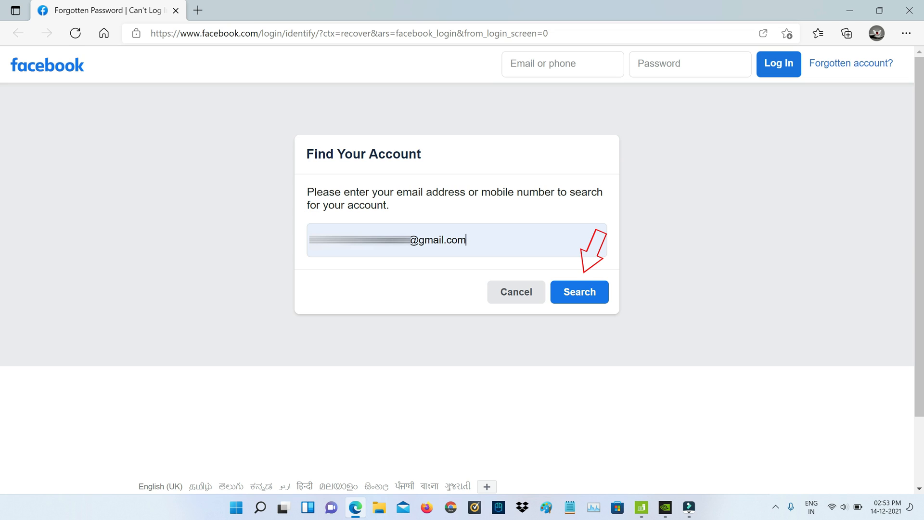
left_click(579, 292)
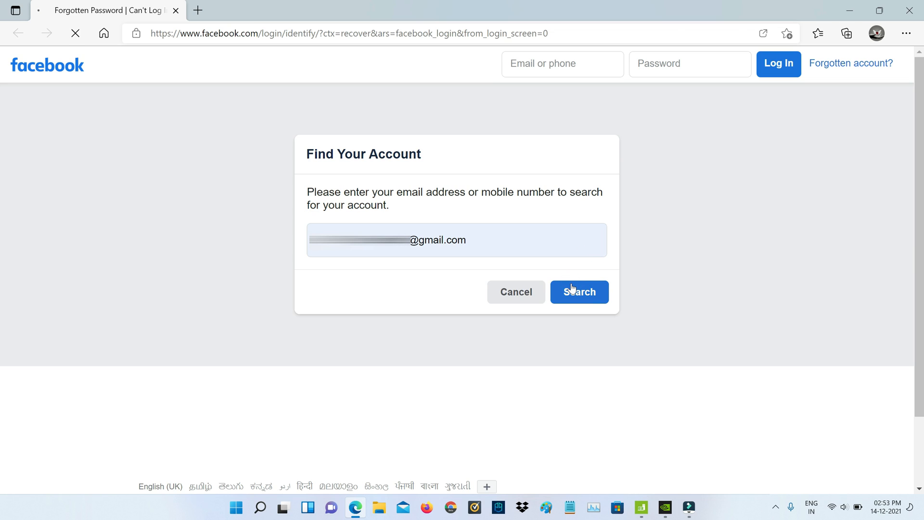
left_click(578, 292)
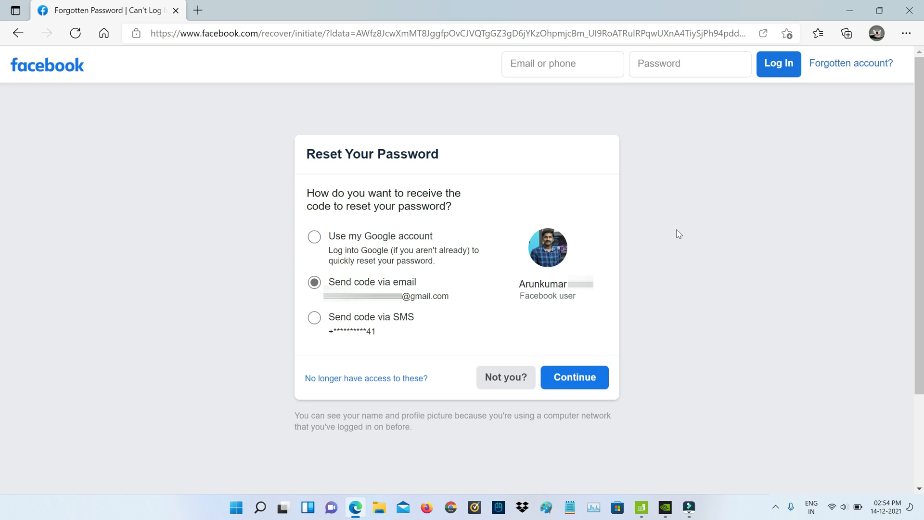
mouse_move(401, 322)
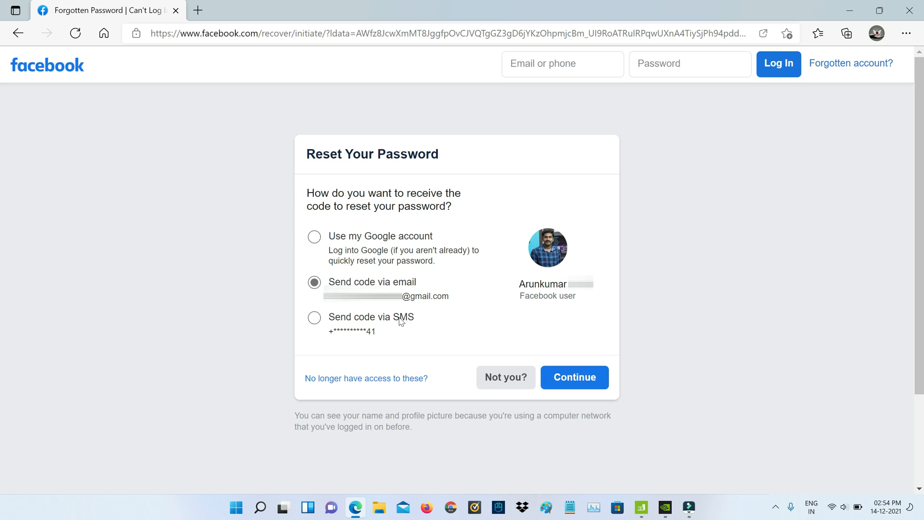
- Choose 'Send code via SMS' to the number ending in 41 and continue
left_click(315, 317)
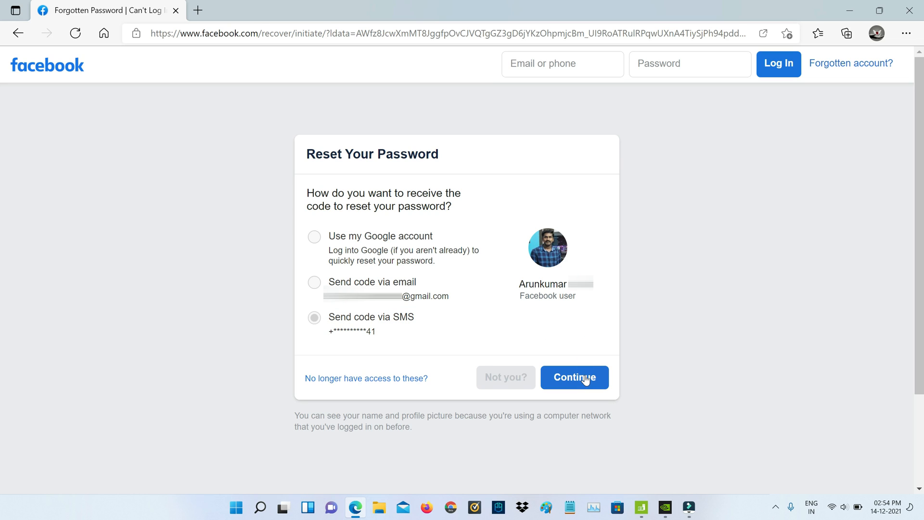
left_click(574, 377)
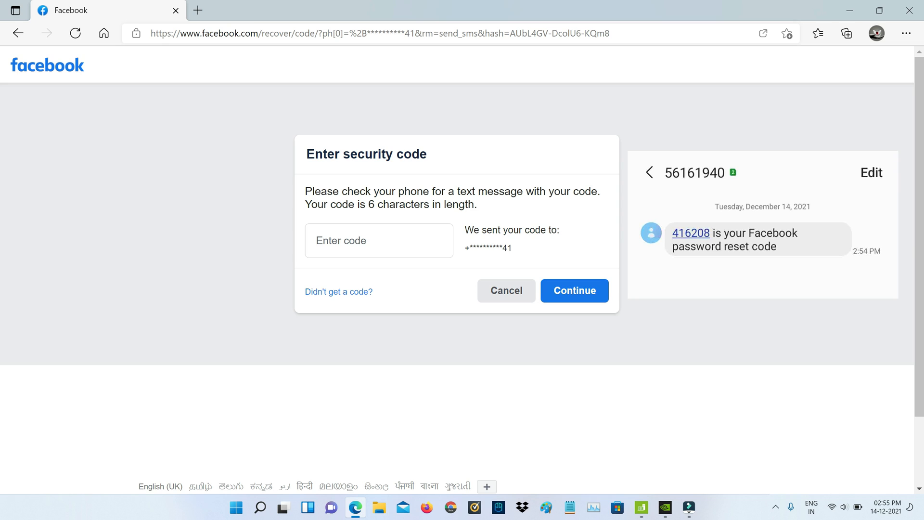
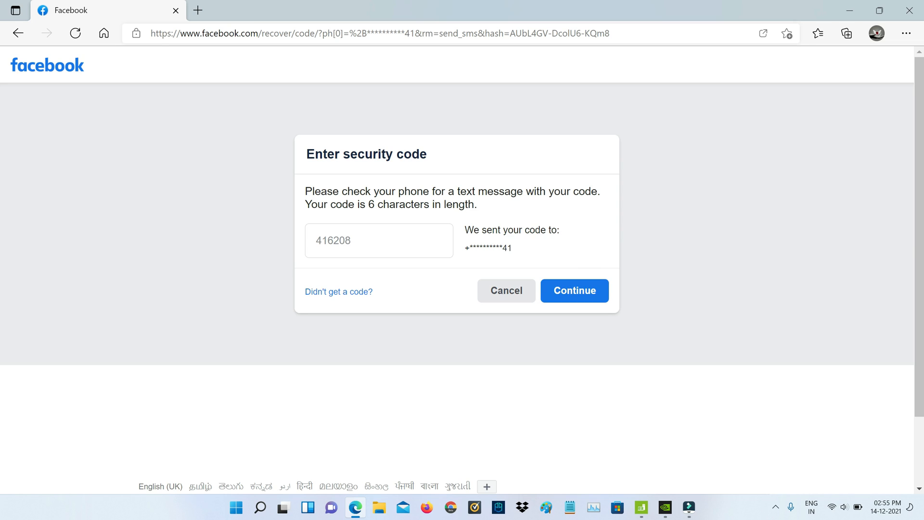
left_click(574, 290)
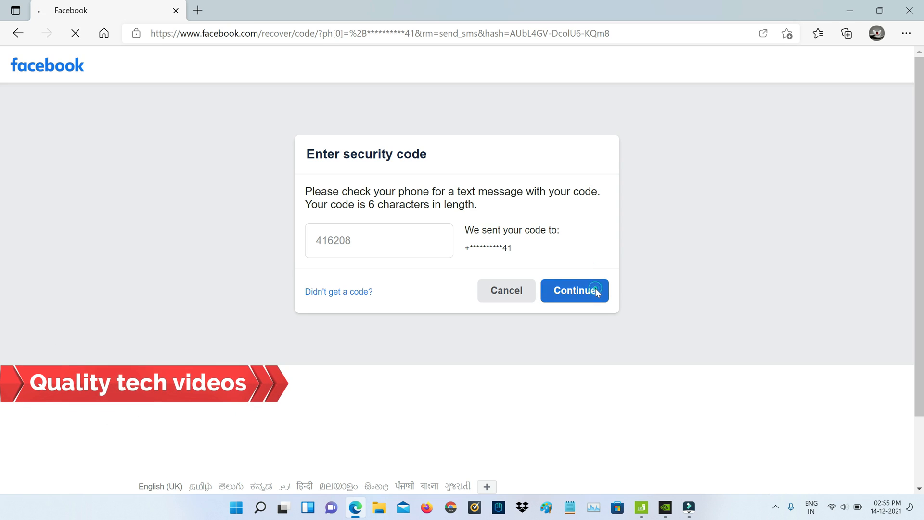
left_click(573, 289)
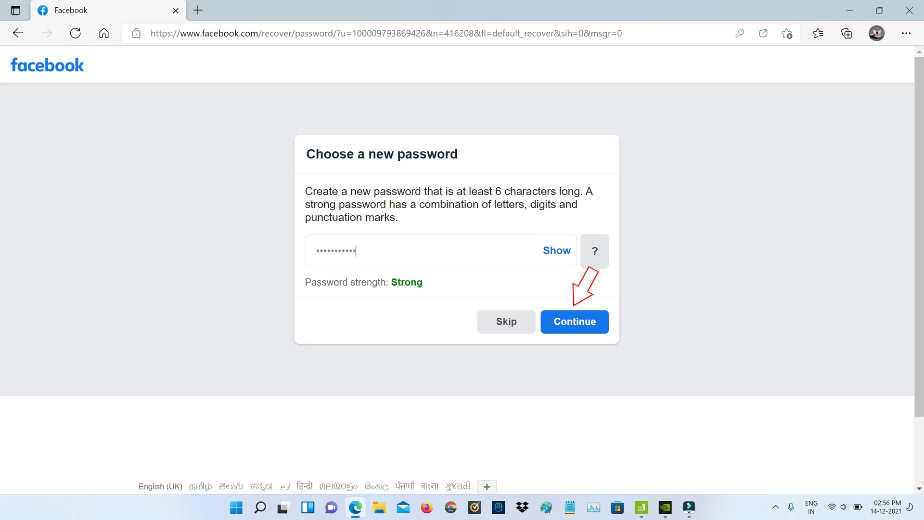
- Save the new password and choose to log out of other devices
left_click(574, 322)
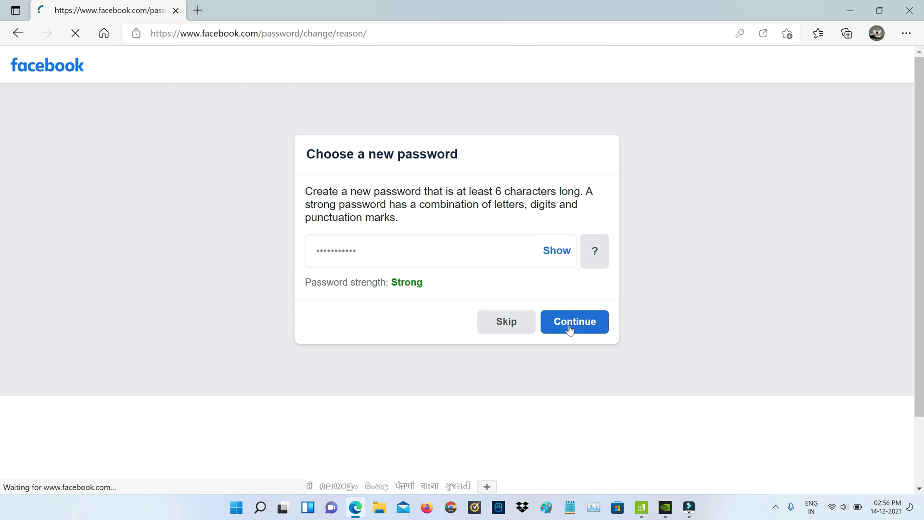
left_click(574, 321)
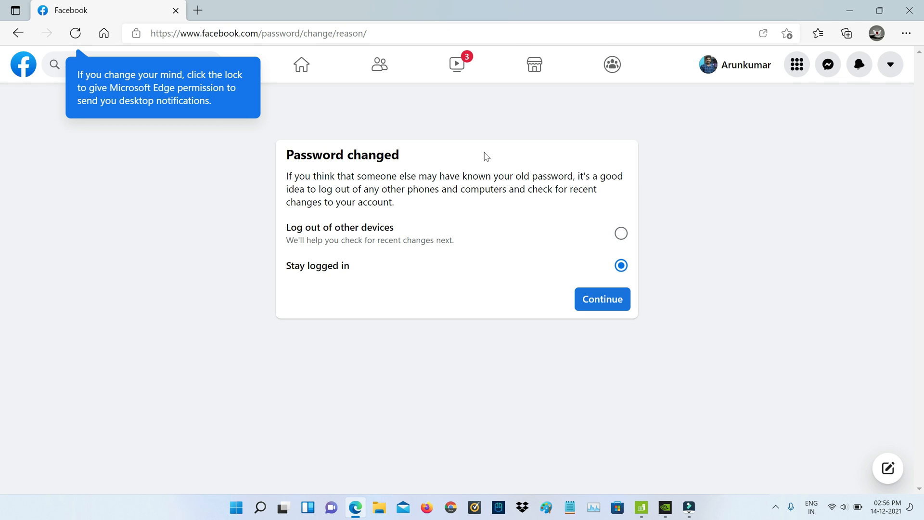
left_click(621, 234)
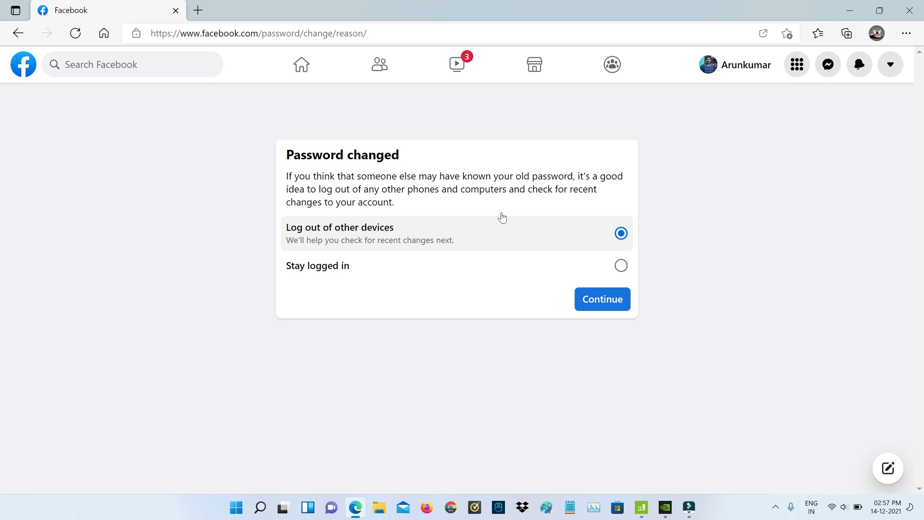
mouse_move(788, 219)
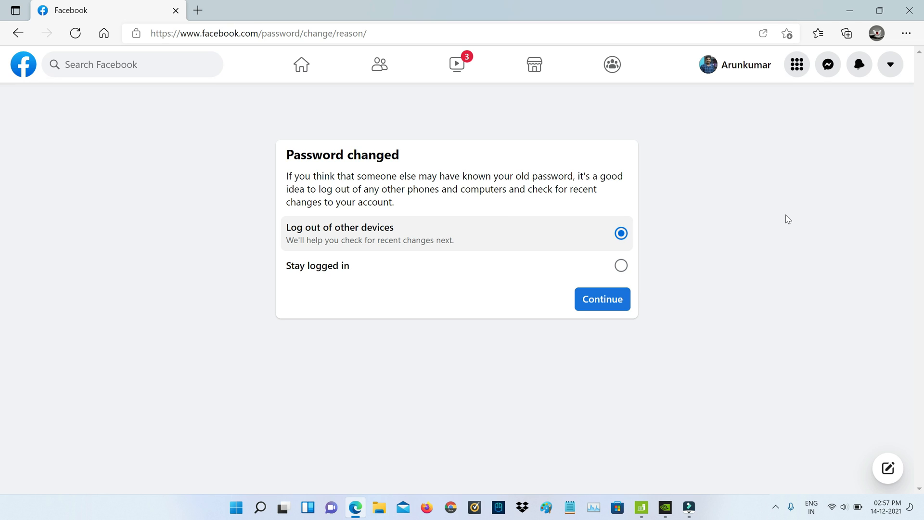
left_click(602, 298)
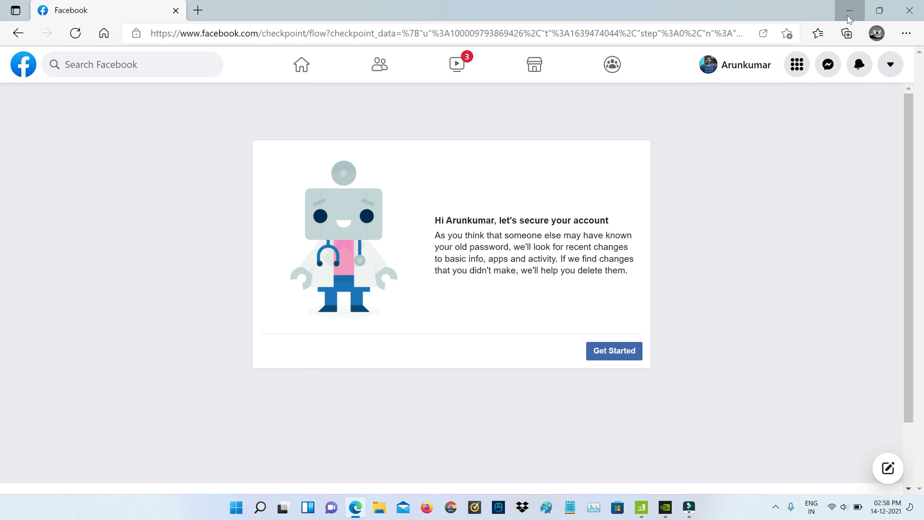
- Sign in to GeForce Experience with Facebook using the email and new password
left_click(850, 11)
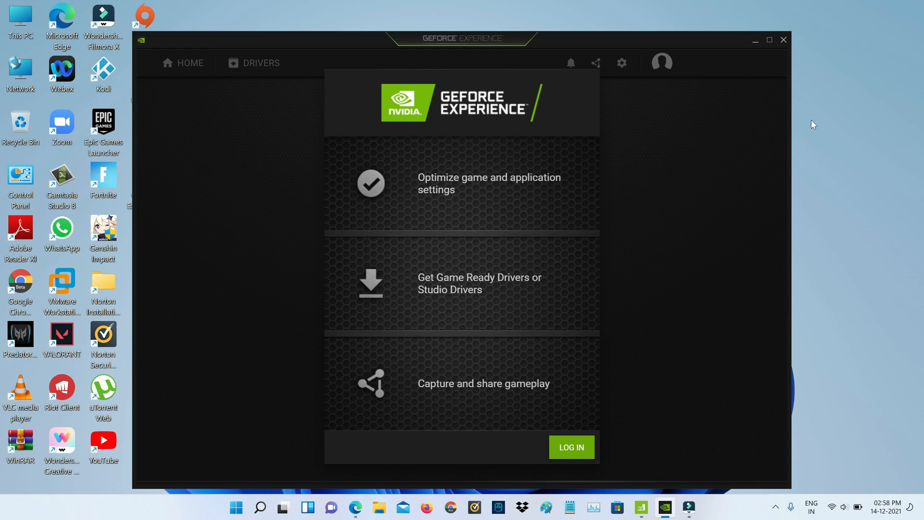
left_click(569, 447)
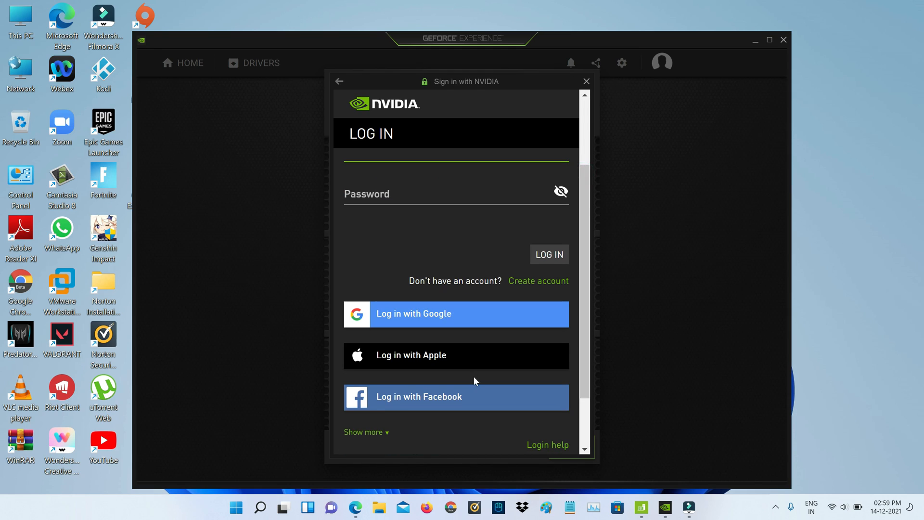
left_click(455, 397)
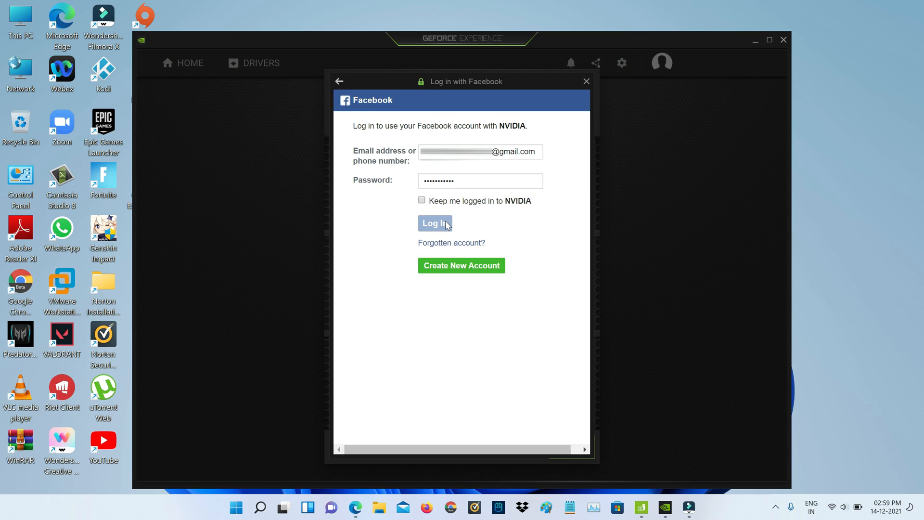
left_click(434, 222)
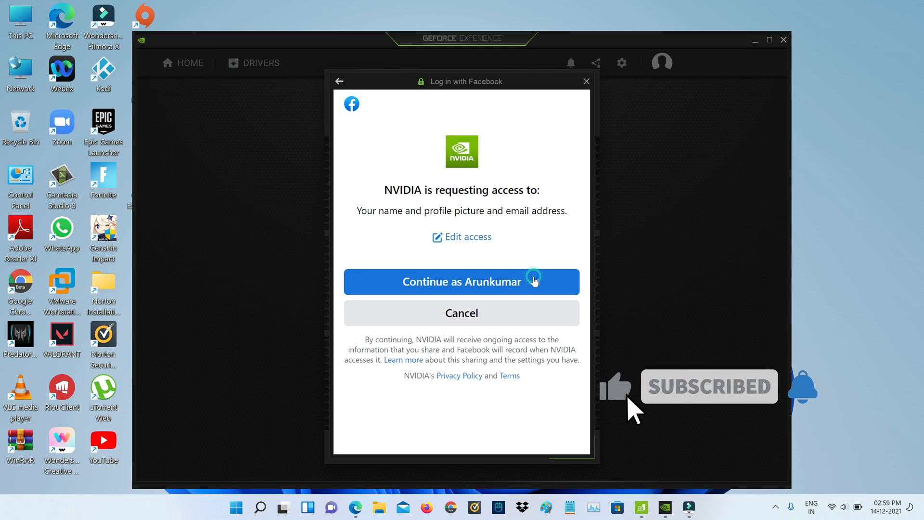
- Grant NVIDIA access as the Facebook user and reach the Almost Done form
left_click(461, 281)
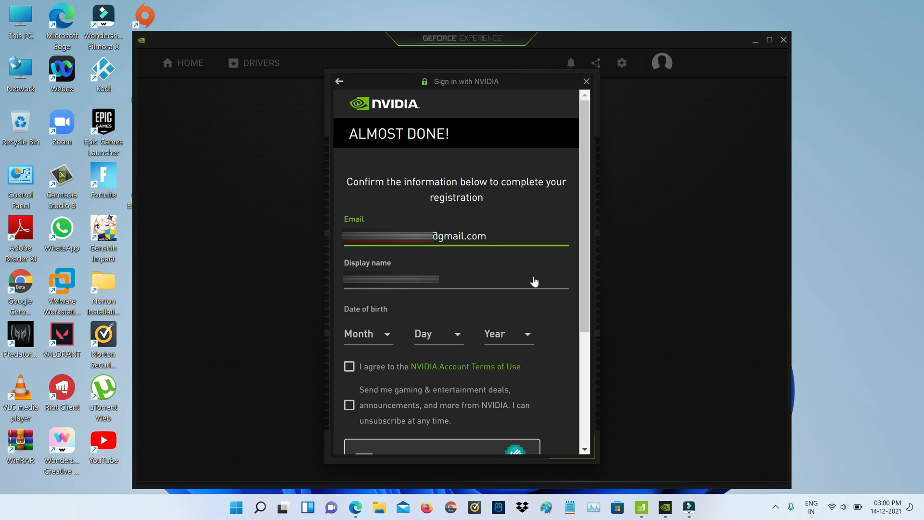
left_click(483, 236)
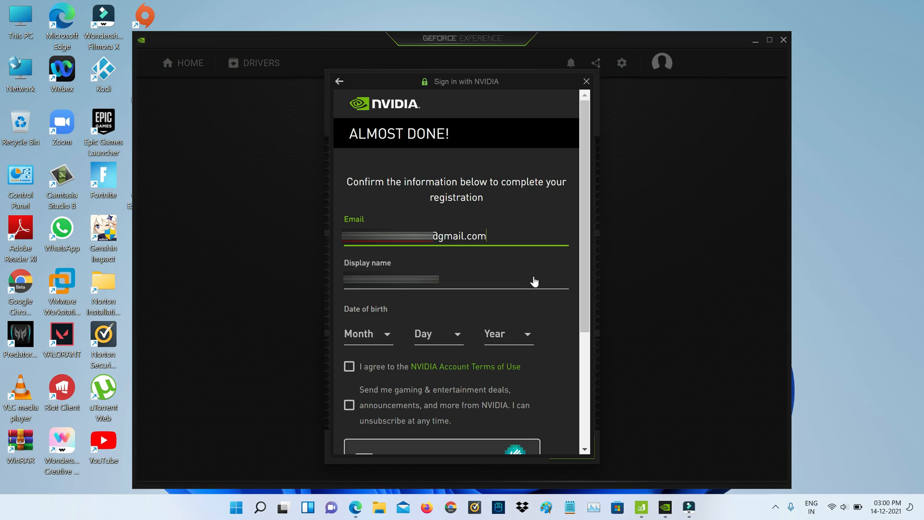